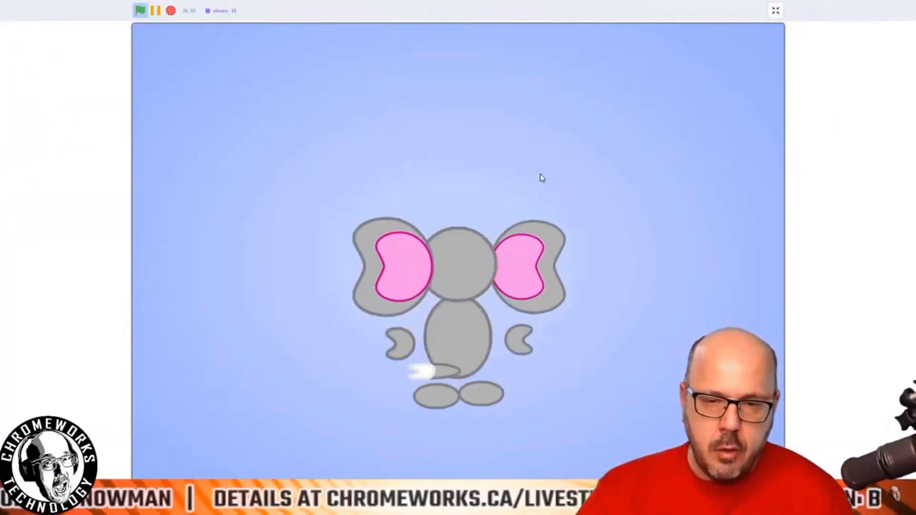
Step: Leave the elephant project for the Chromeworks YouTube channel and scroll down its playlists
{"action": "left_click", "coordinate": [775, 10]}
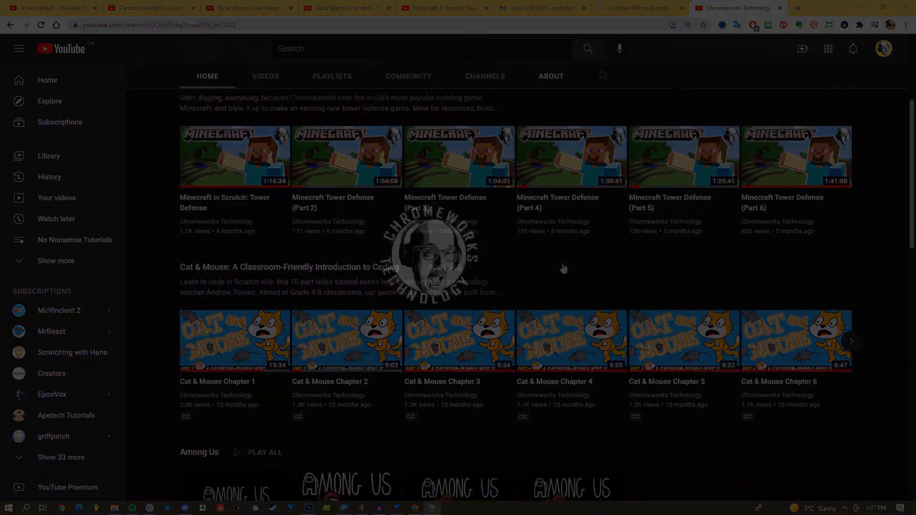
{"action": "scroll", "scroll_direction": "down", "scroll_amount": 3}
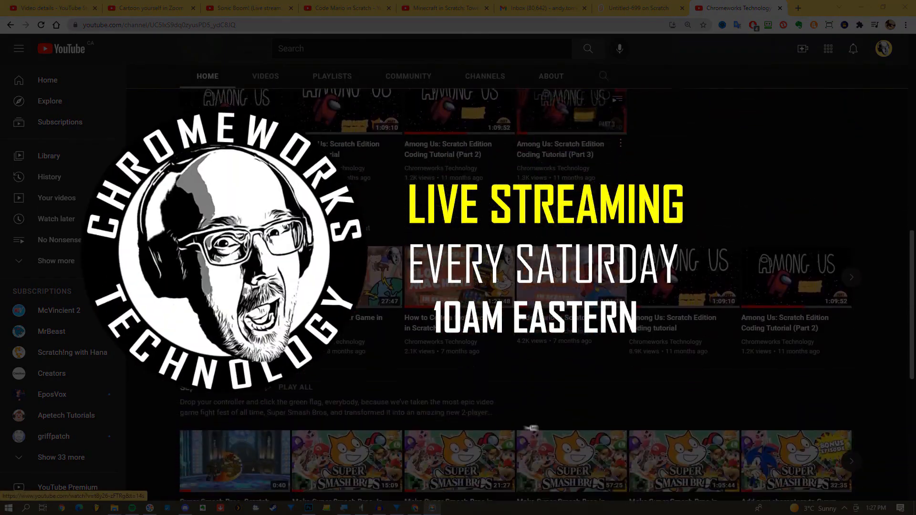